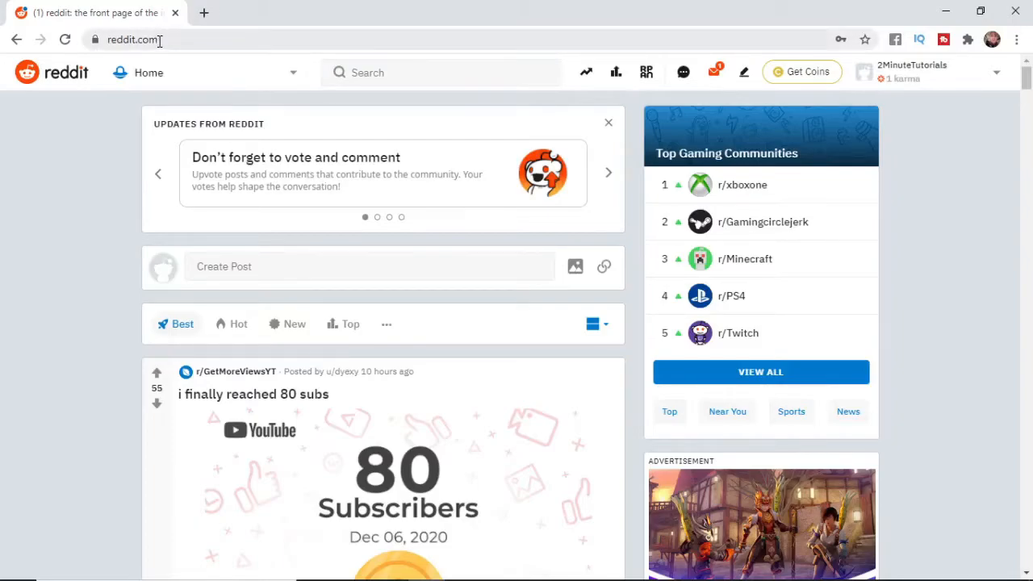
pyautogui.moveTo(436, 202)
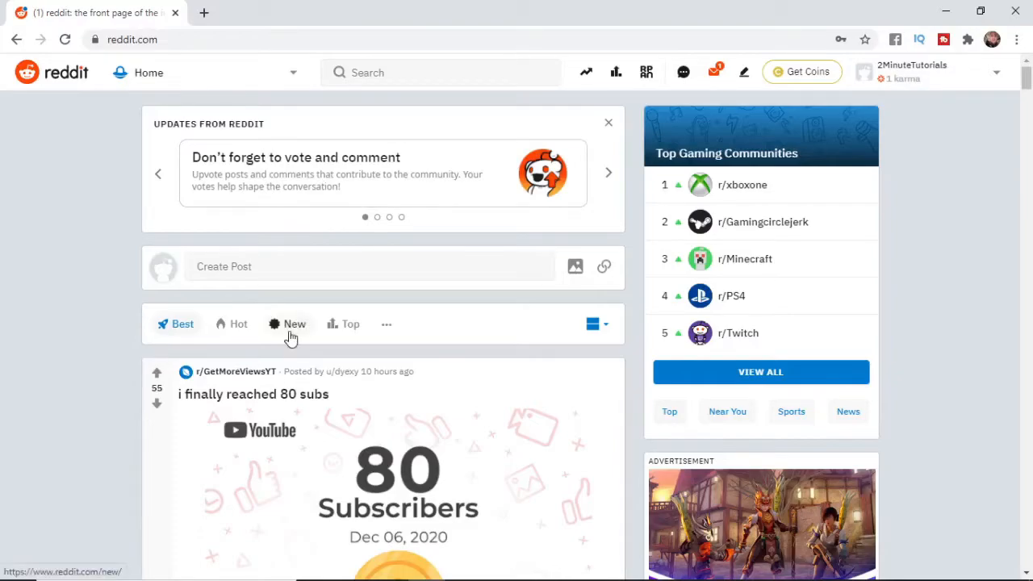
pyautogui.moveTo(739, 294)
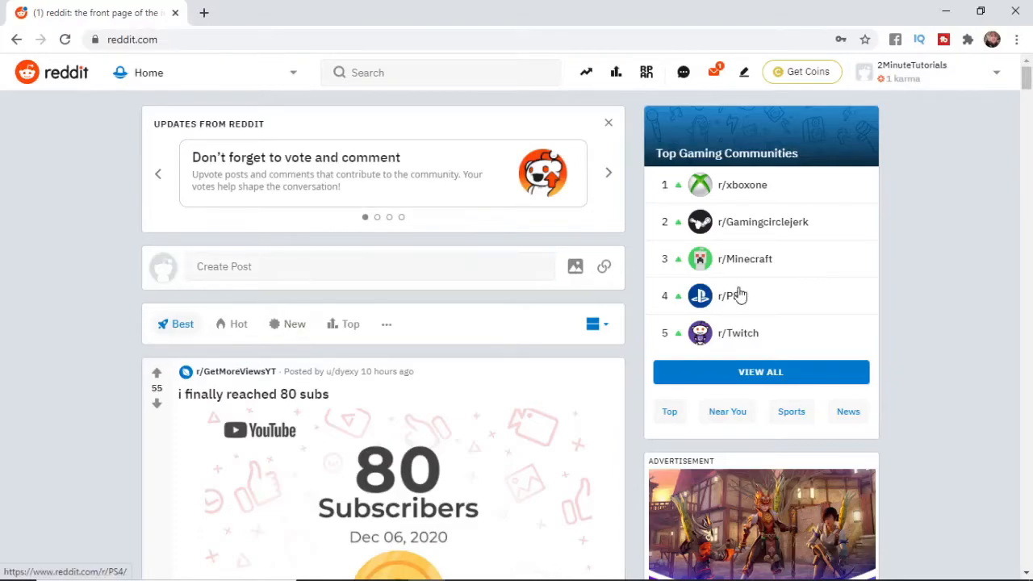
pyautogui.moveTo(975, 78)
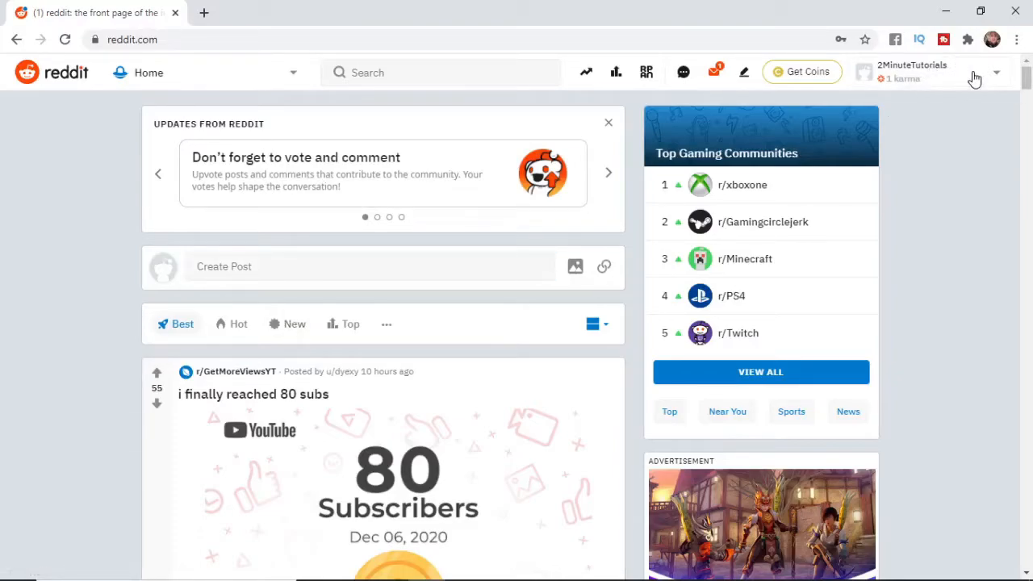
# Step: Reach User Settings from the account menu at the top right
pyautogui.click(996, 73)
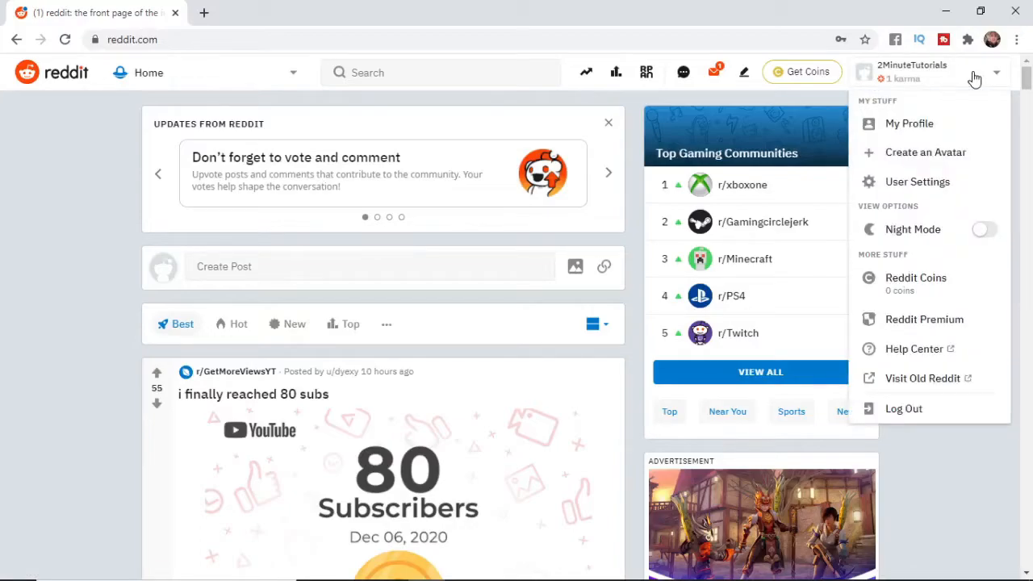
pyautogui.moveTo(916, 181)
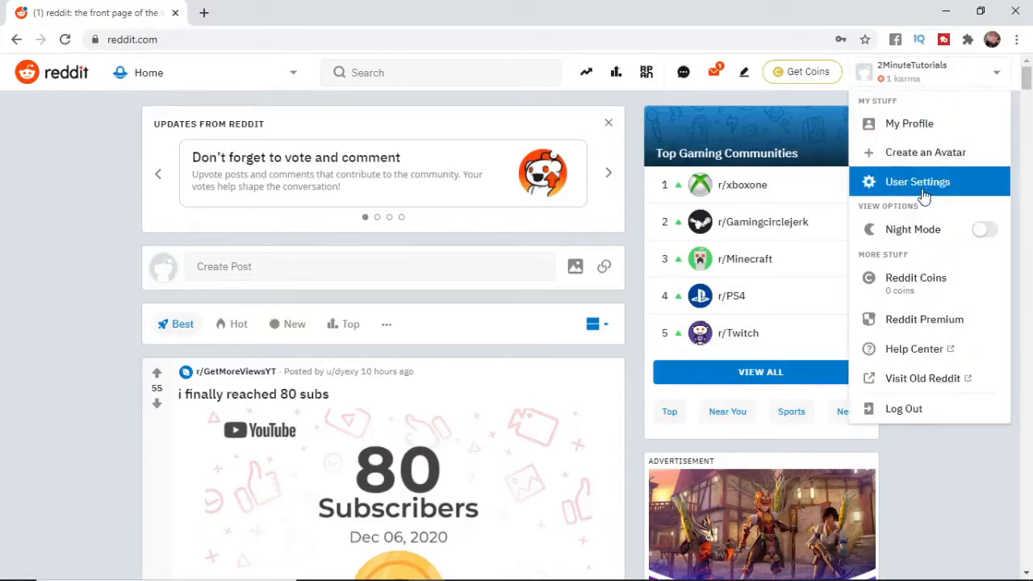
pyautogui.click(917, 181)
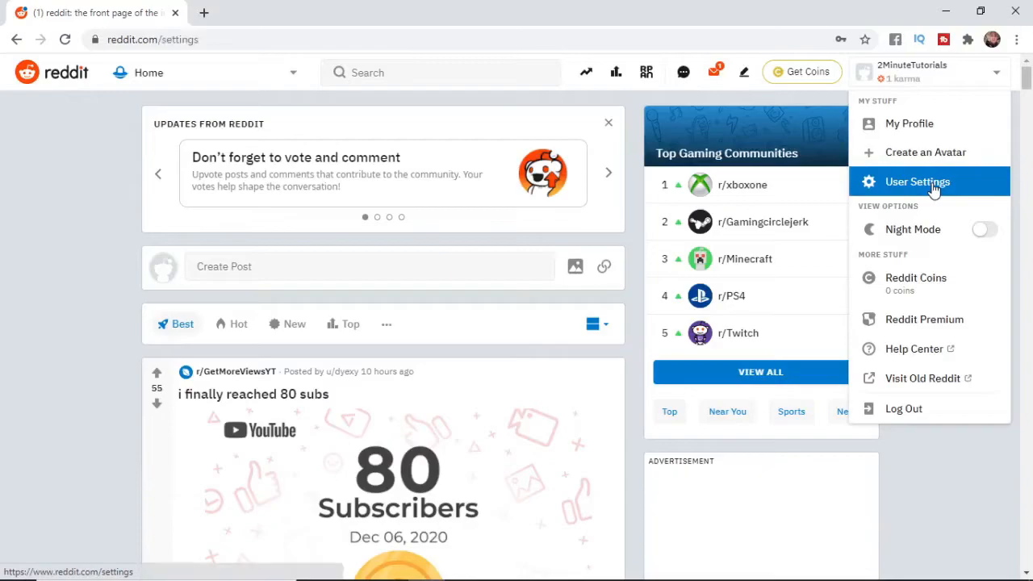
# Step: Show the Chat & Messaging section of the user settings page
pyautogui.click(917, 180)
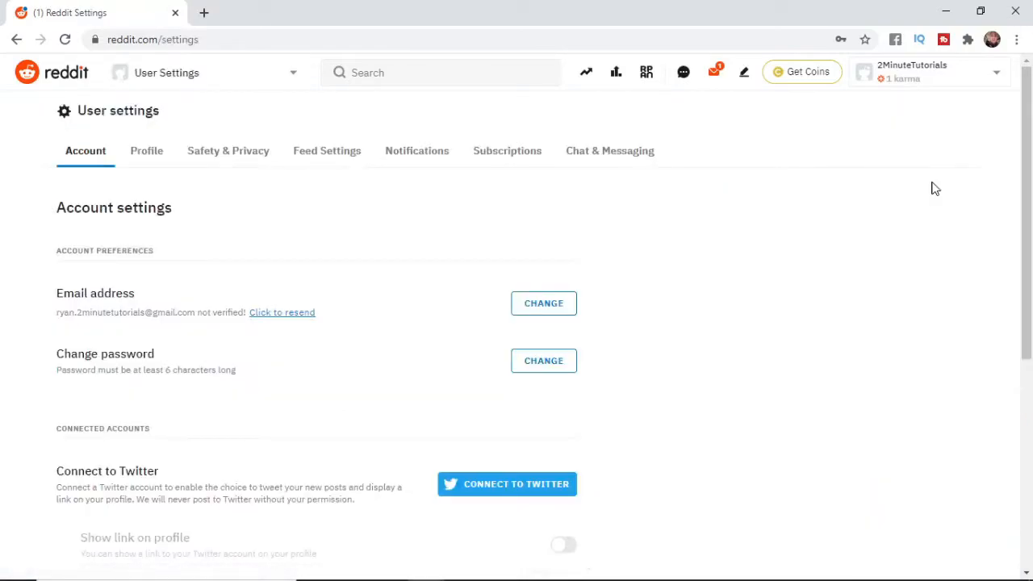
pyautogui.moveTo(358, 249)
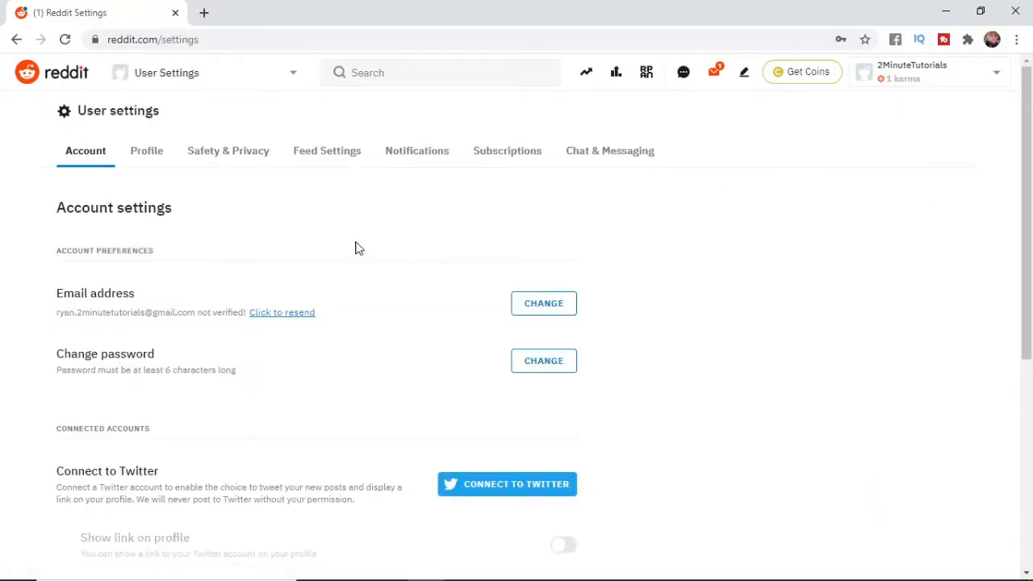
pyautogui.moveTo(507, 152)
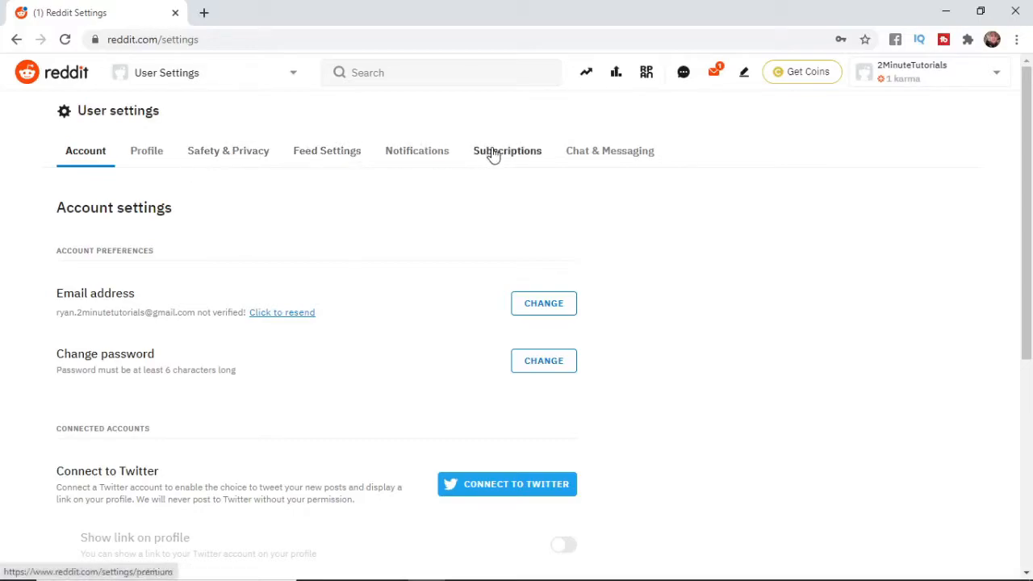
pyautogui.moveTo(610, 152)
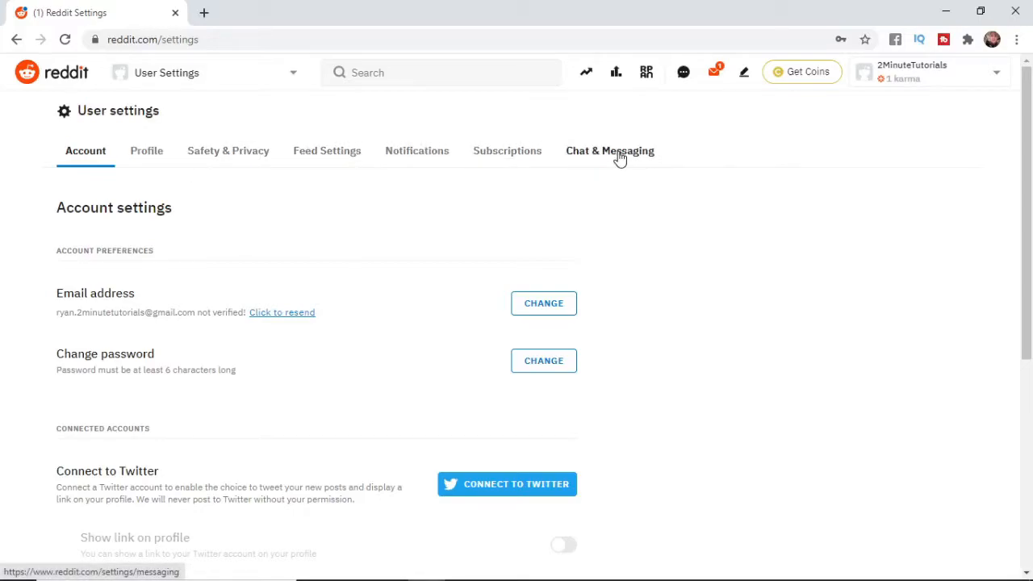
pyautogui.click(611, 151)
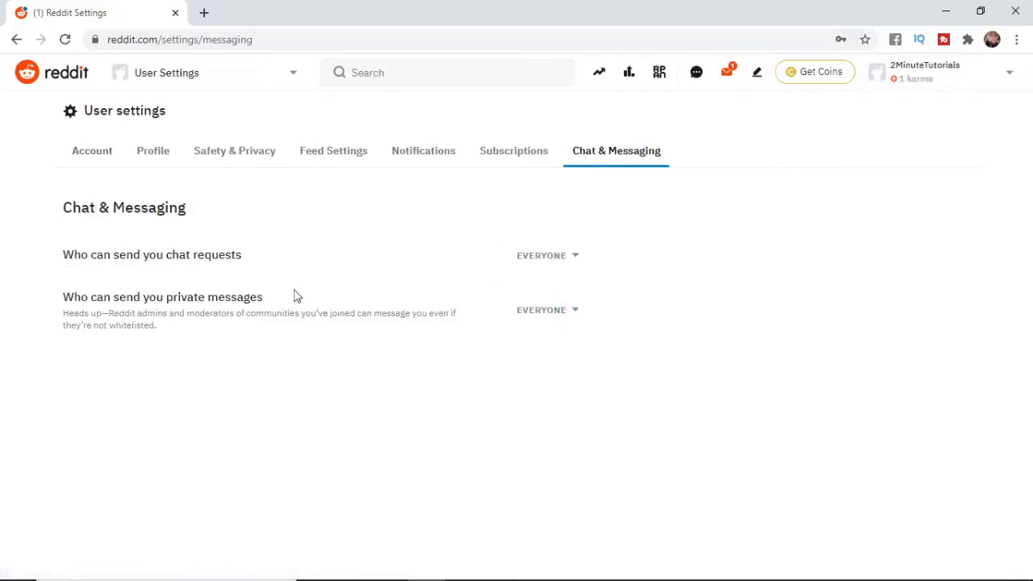
pyautogui.moveTo(208, 314)
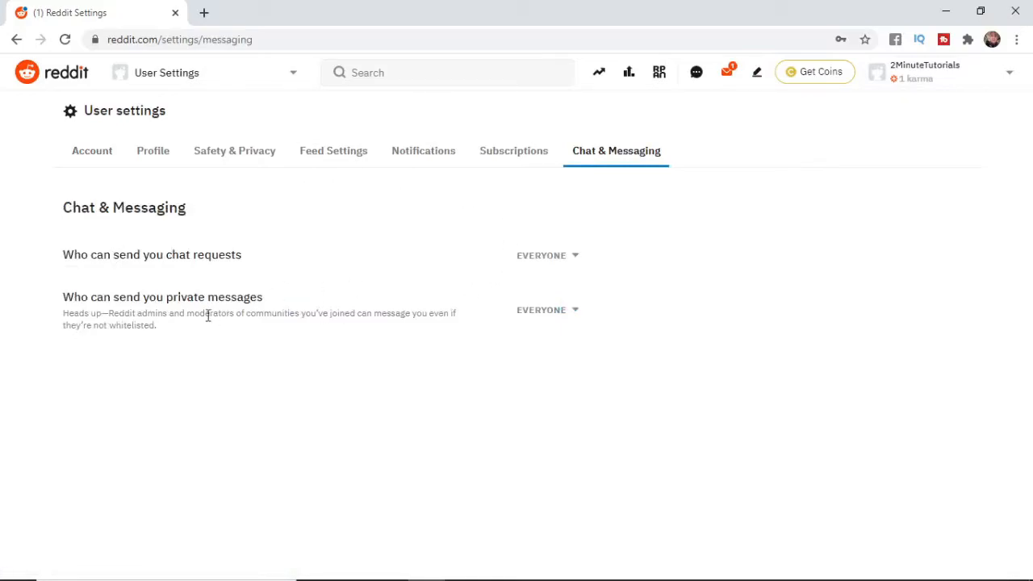
pyautogui.moveTo(576, 315)
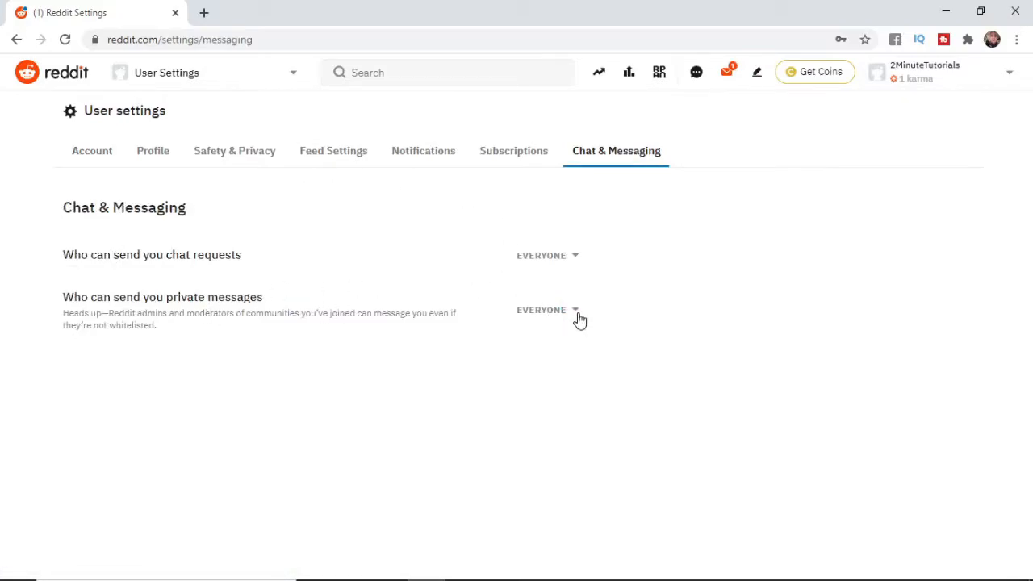
pyautogui.click(547, 310)
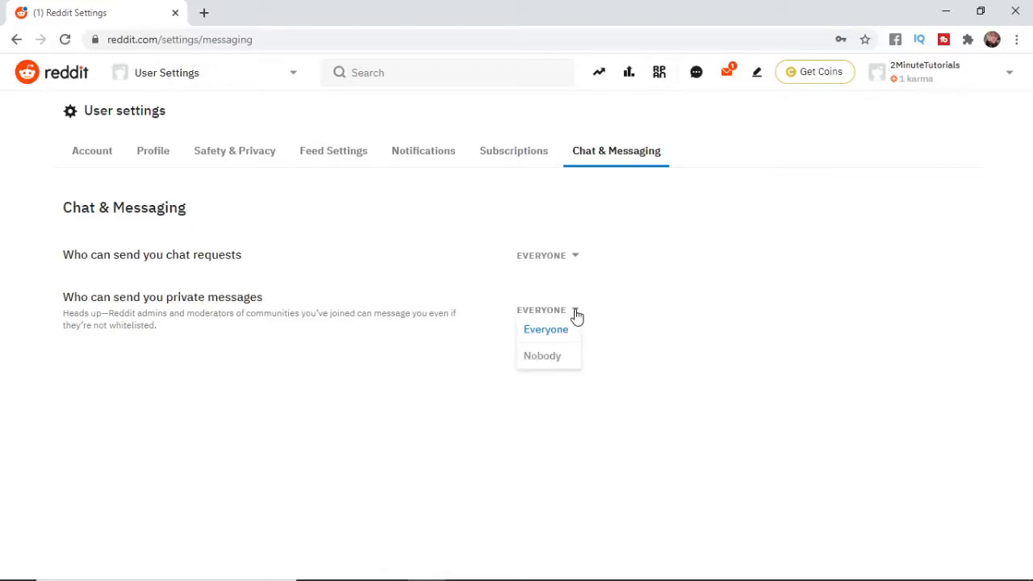
pyautogui.moveTo(559, 357)
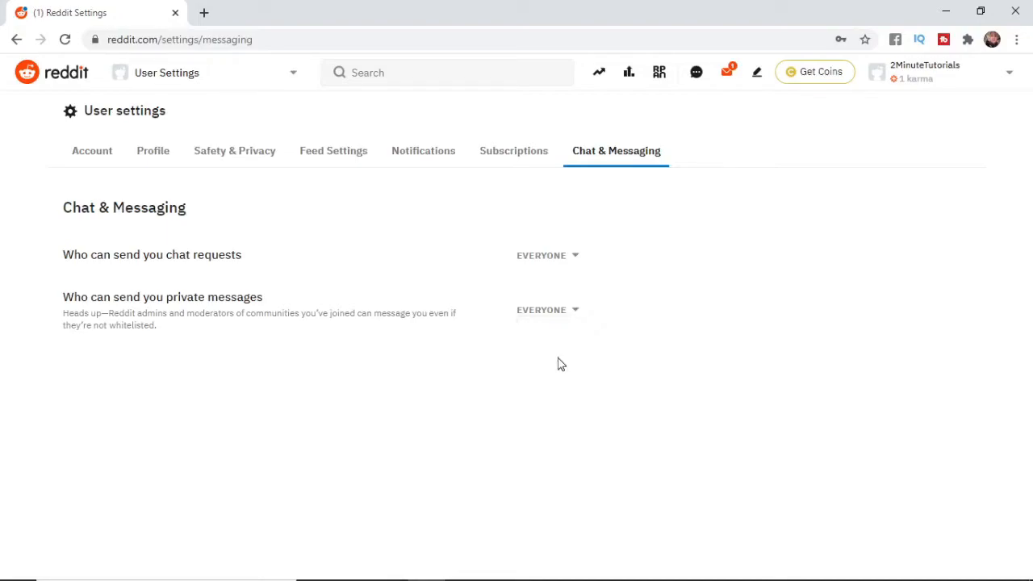
pyautogui.click(547, 310)
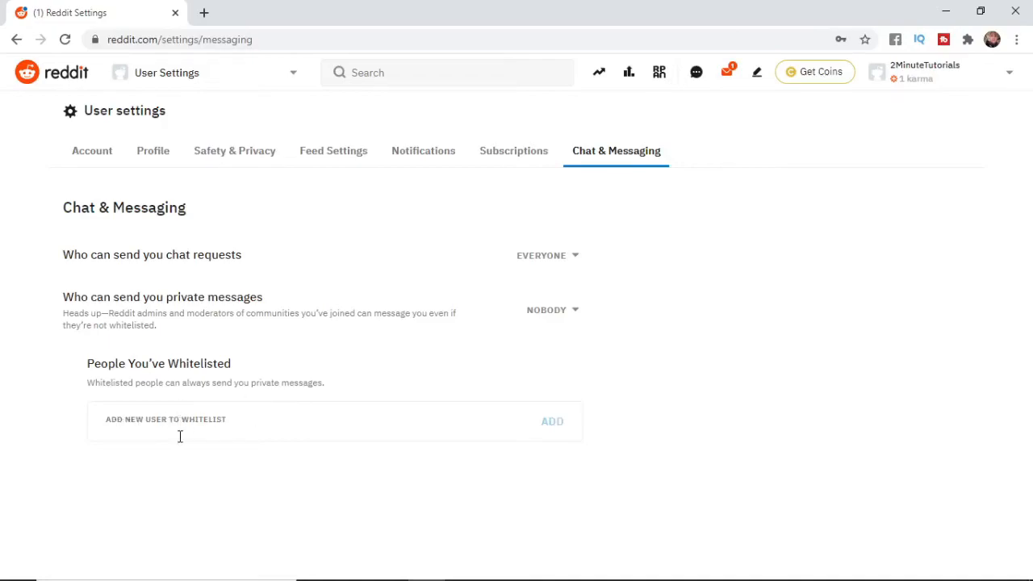
# Step: Begin adding a user in the 'Add new user to whitelist' field
pyautogui.click(552, 421)
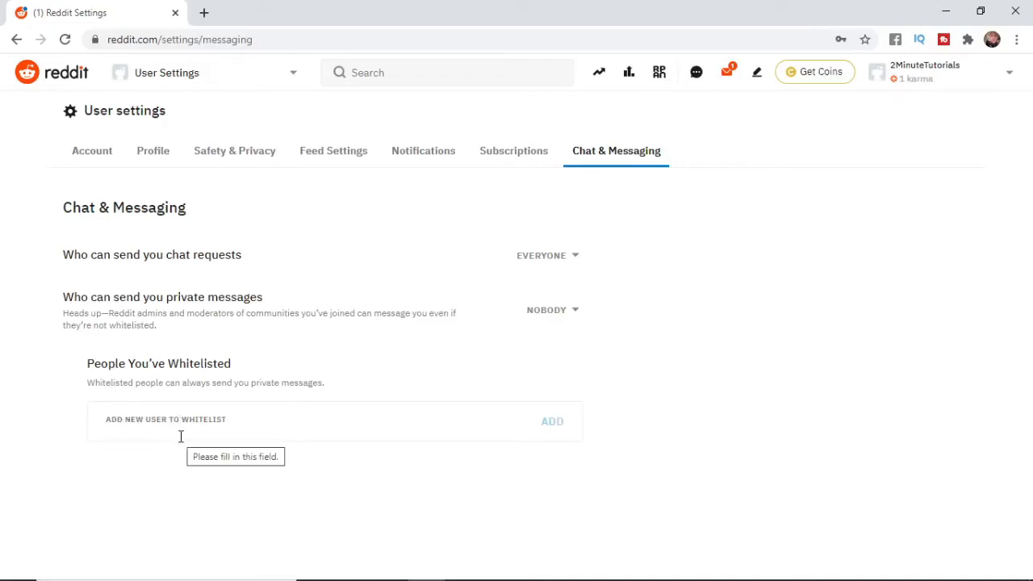